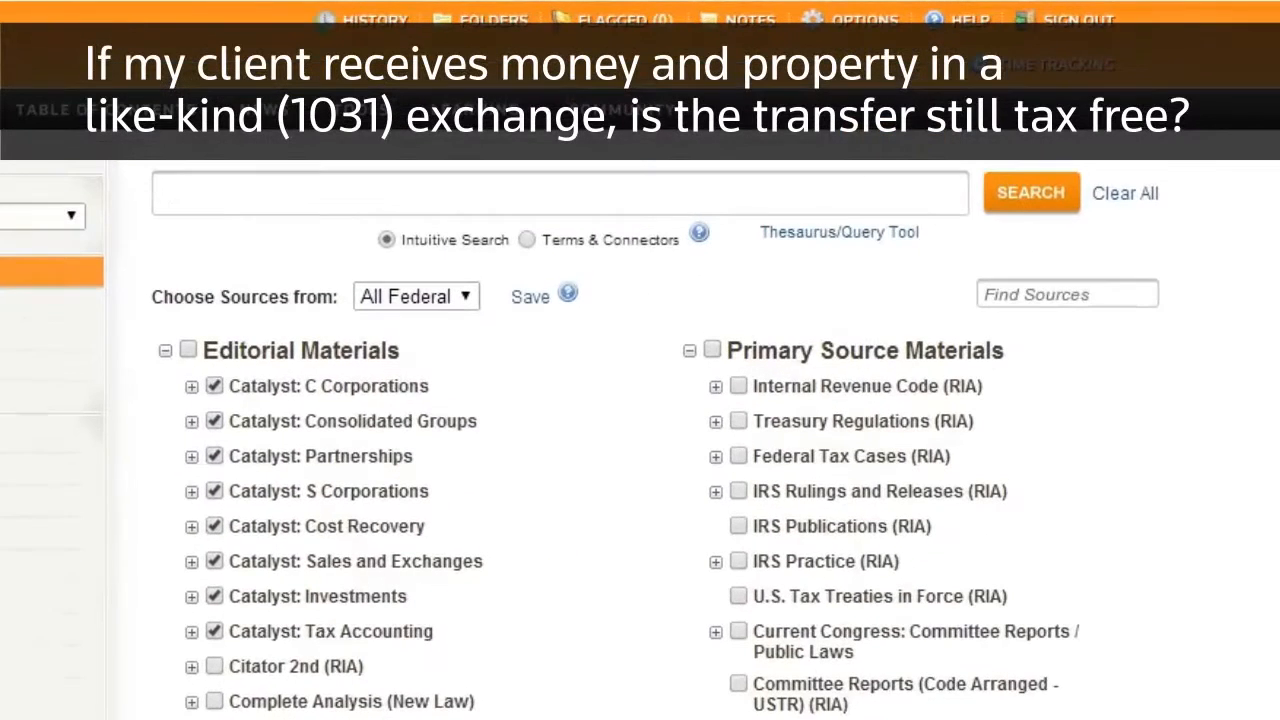
# Search the federal tax materials for "1031 money" to find like-kind exchange results
pyautogui.write('1031 money')
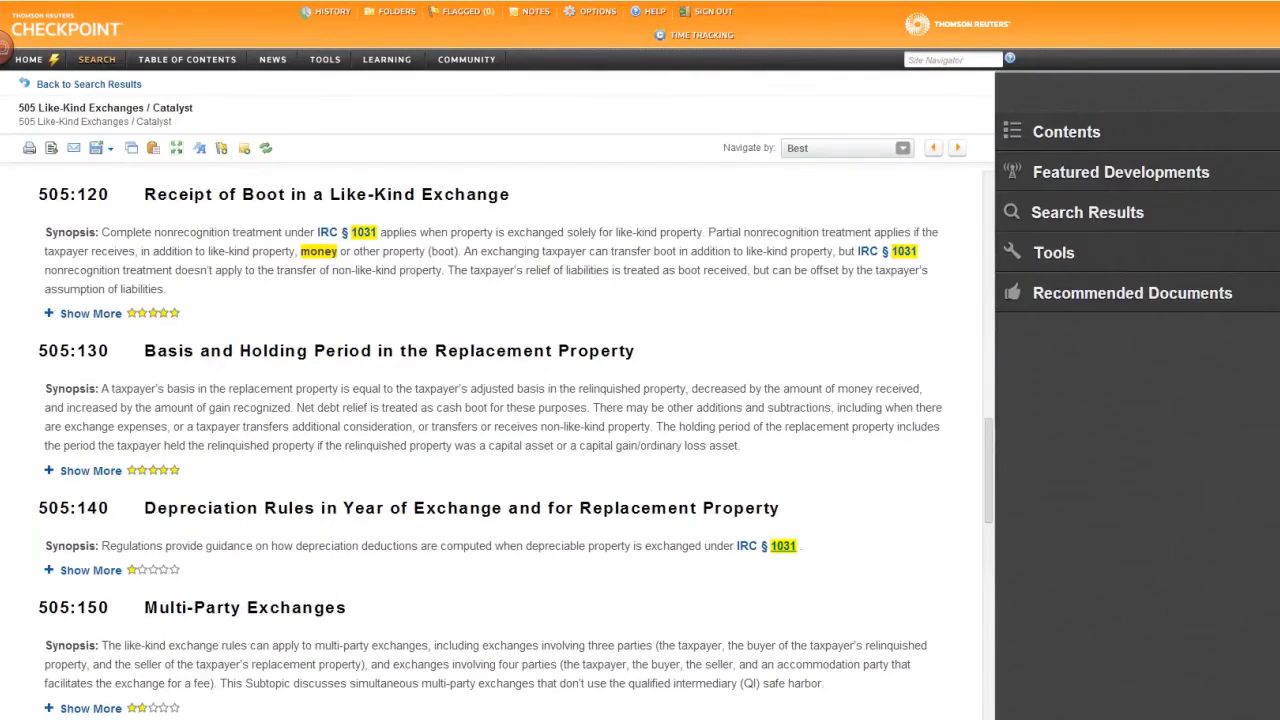
# Open the 505:120 Receipt of Boot document and review its Tools and Featured Developments panels
pyautogui.click(90, 312)
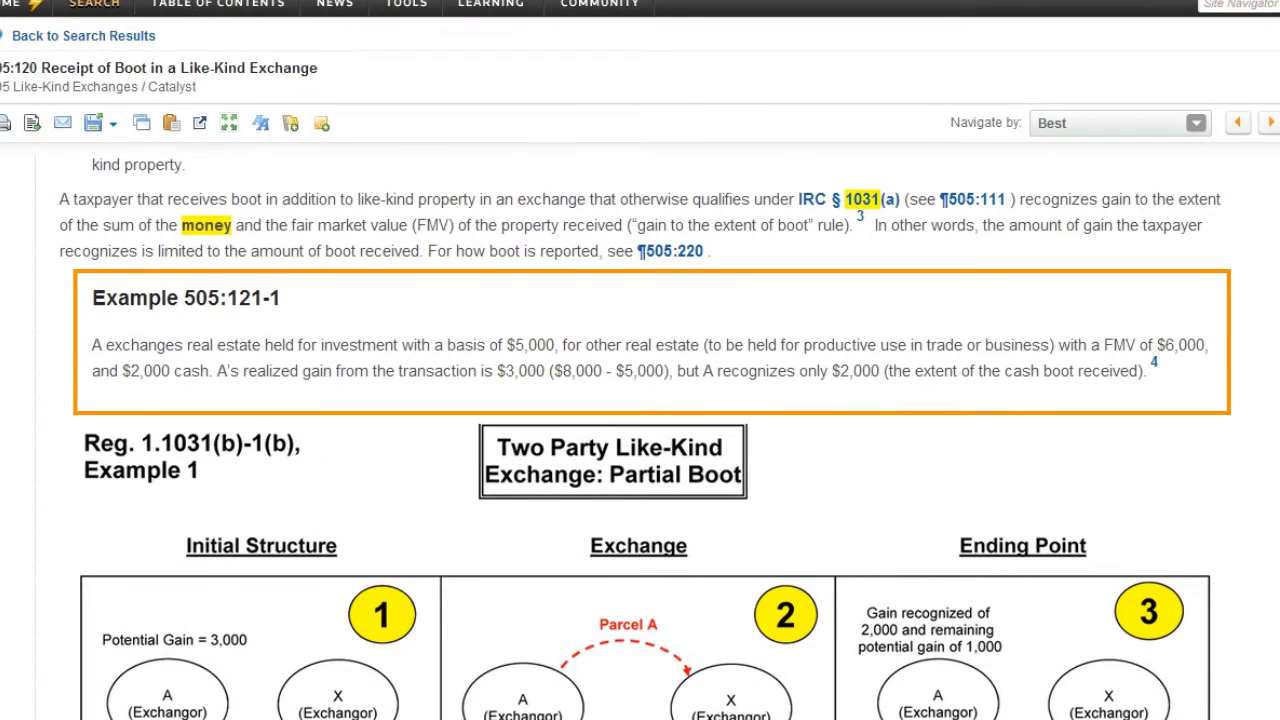
pyautogui.click(404, 4)
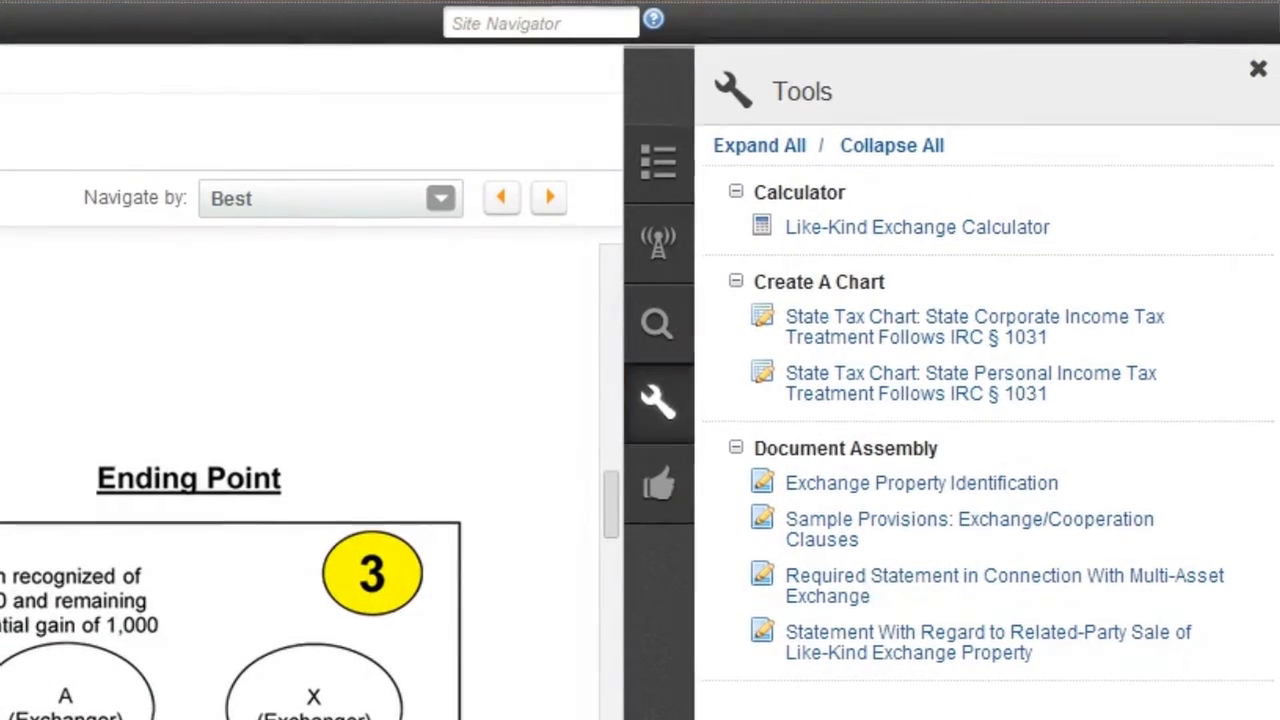
pyautogui.click(658, 242)
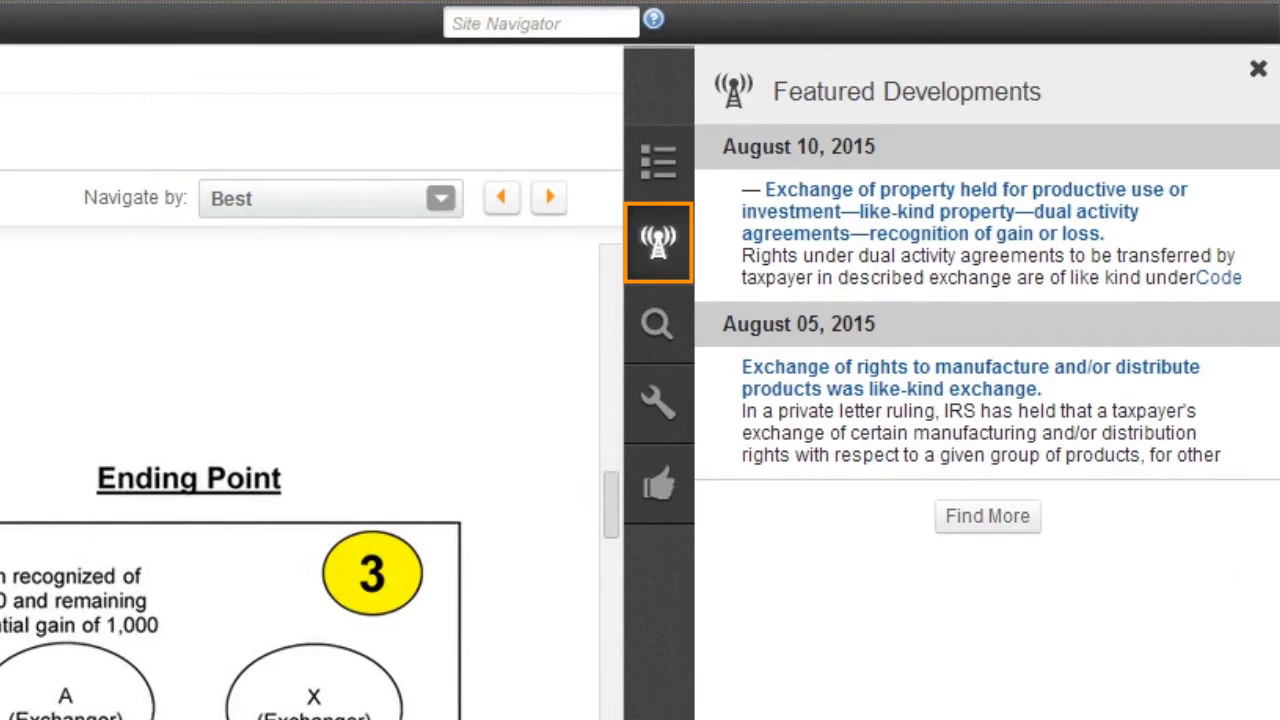
pyautogui.click(1258, 68)
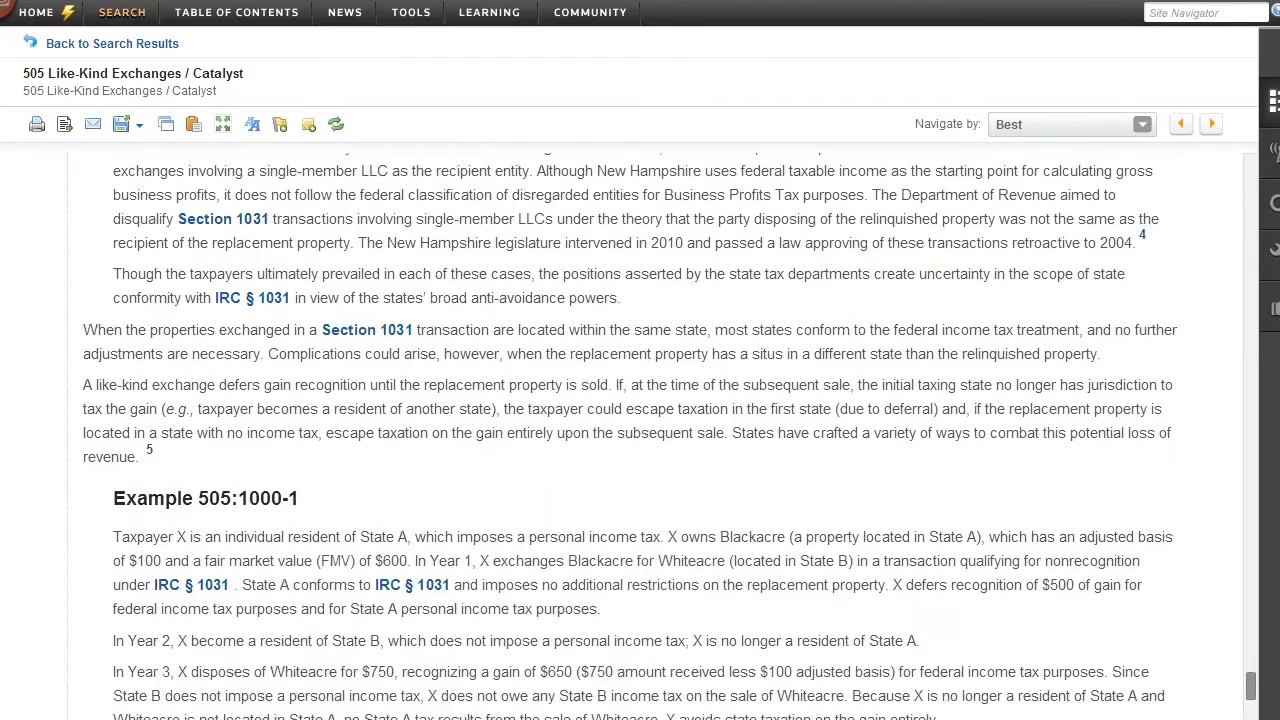
# Show the Recommended Documents list of related articles alongside the state-tax examples
pyautogui.scroll(-3)
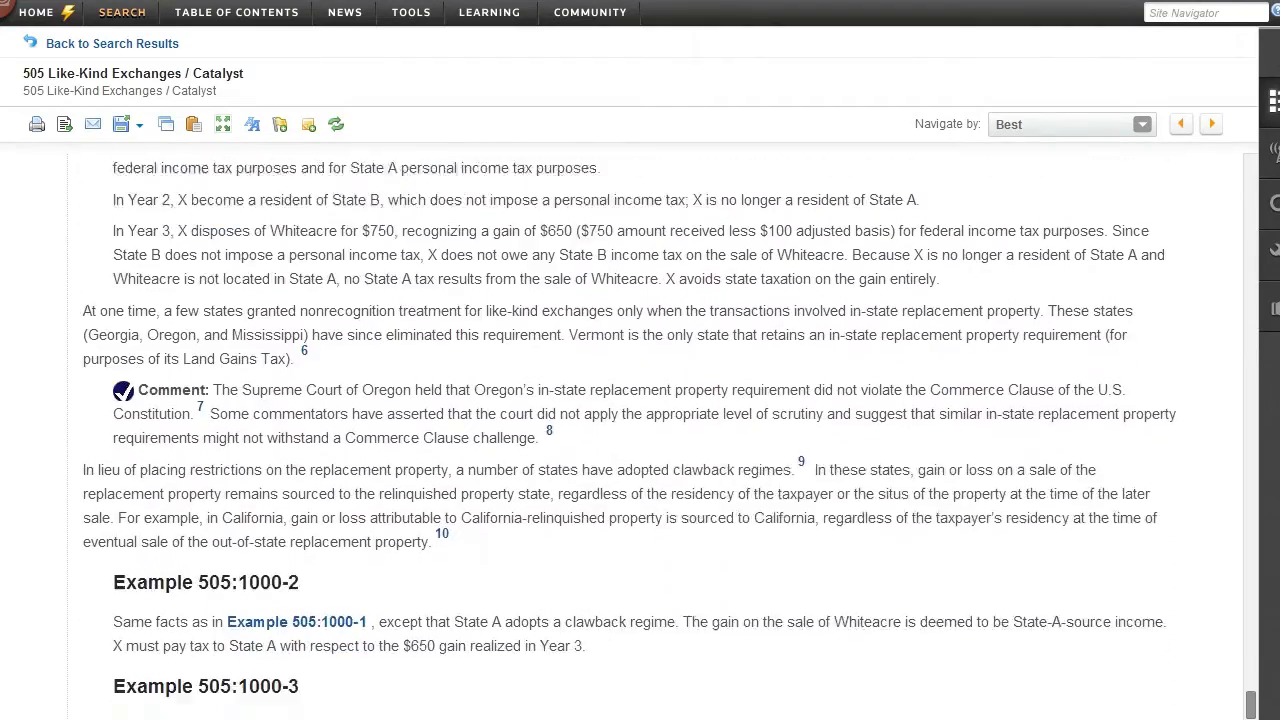
pyautogui.scroll(-3)
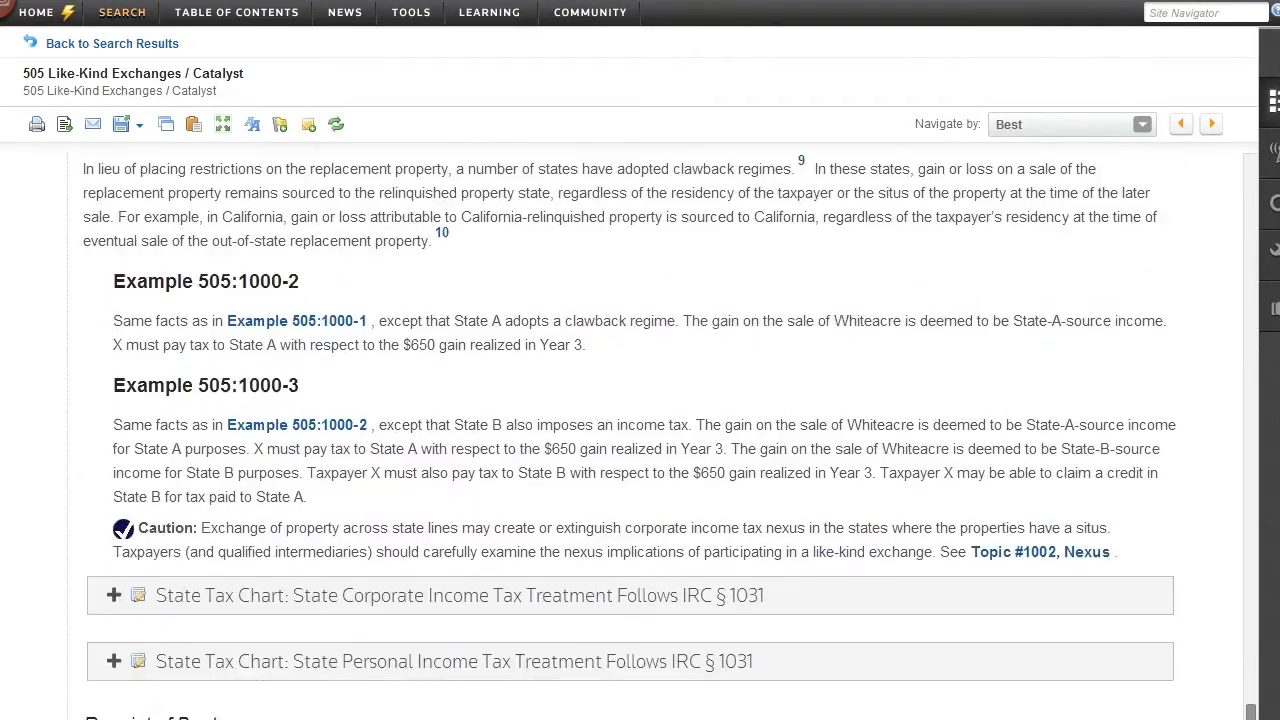
pyautogui.click(658, 486)
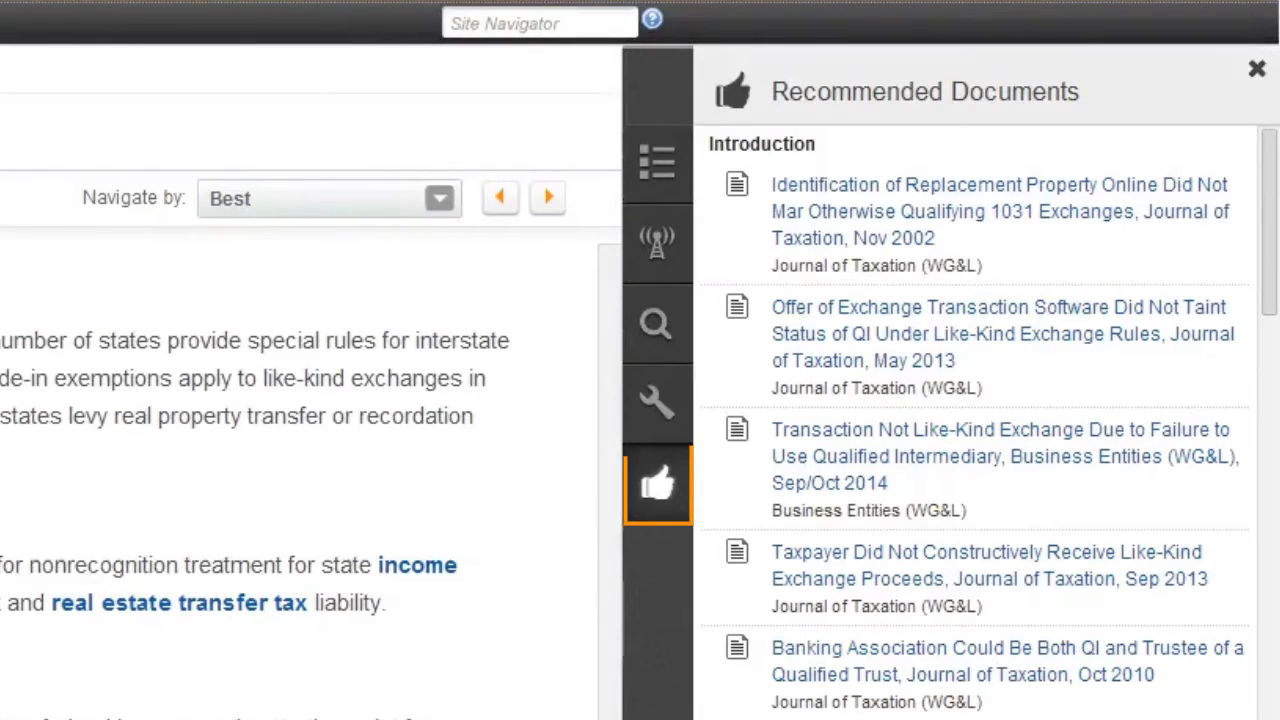
pyautogui.scroll(-3)
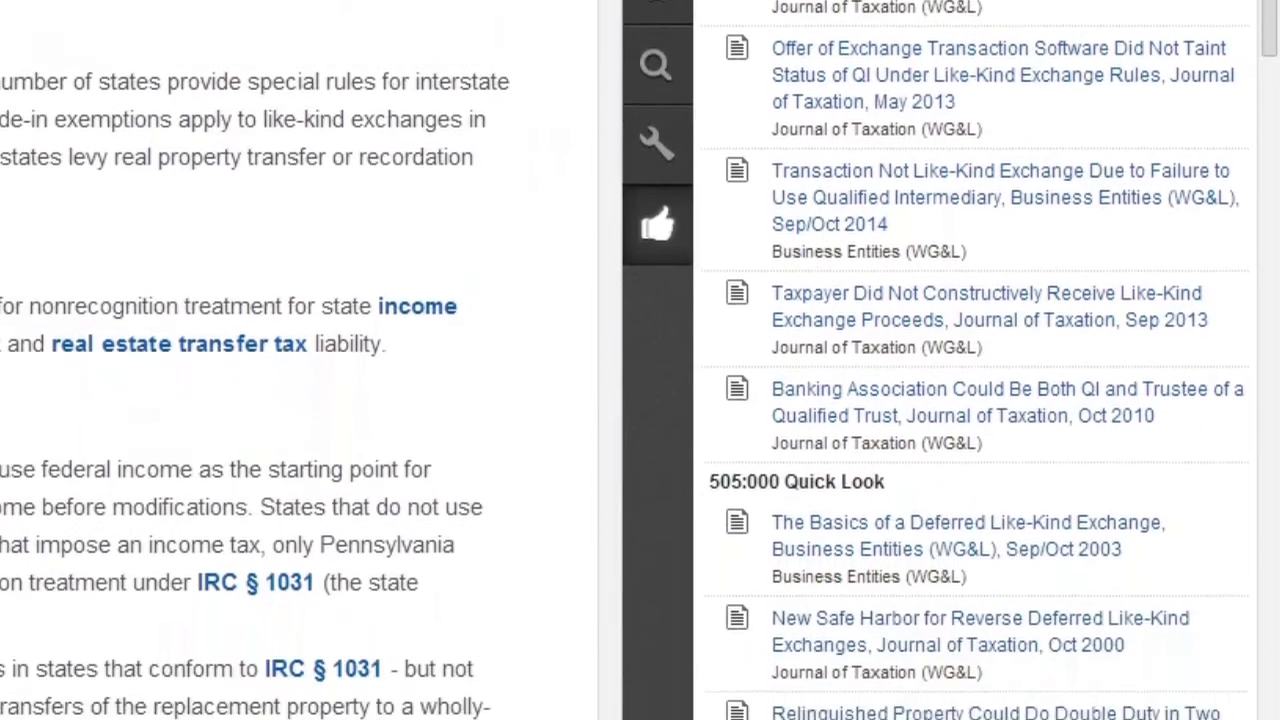
pyautogui.scroll(-3)
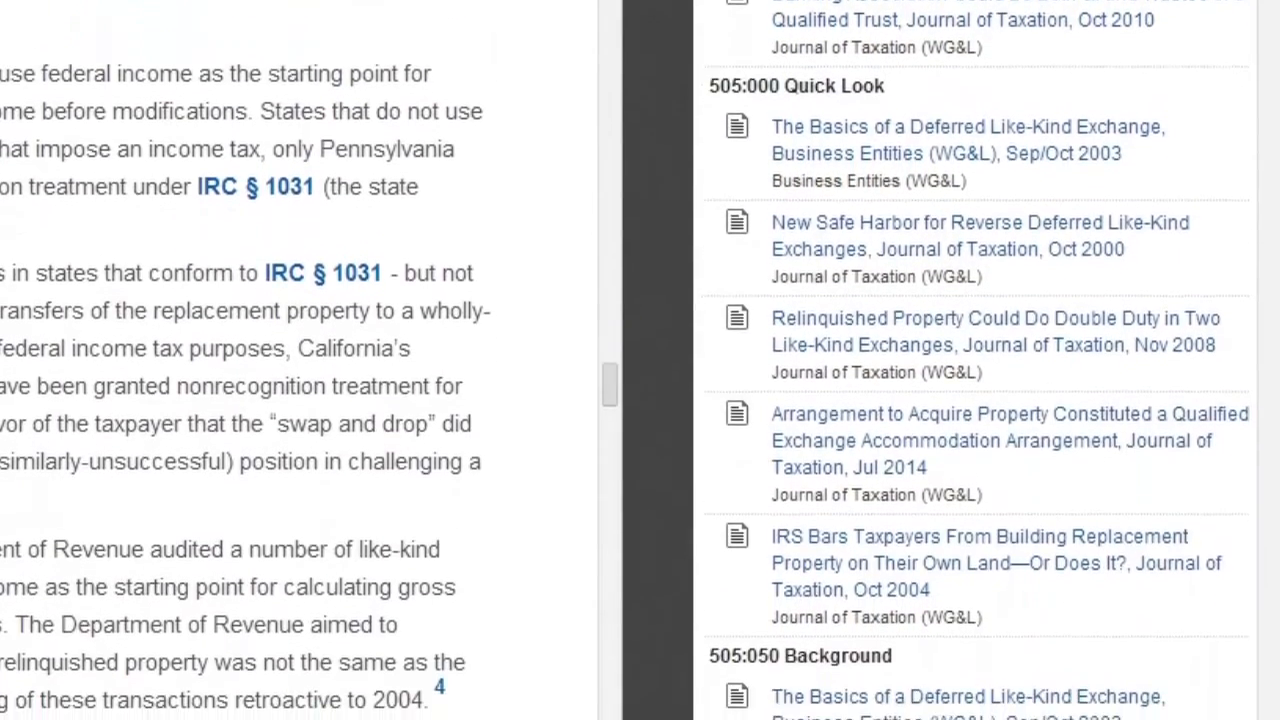